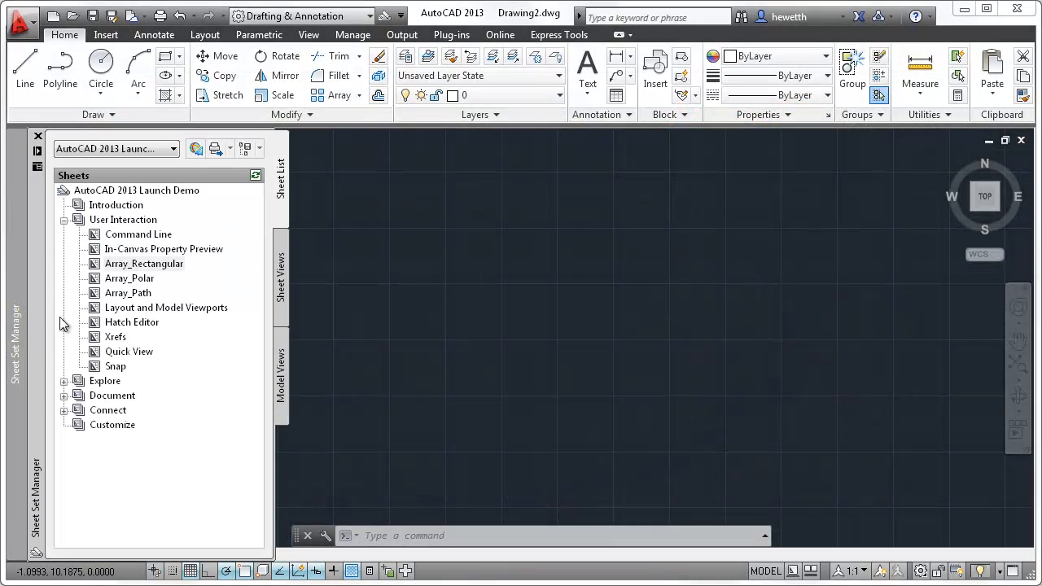
# - Open the Array_Rectangular sheet from the Sheet Set Manager to show the elevator car panel
pyautogui.doubleClick(145, 263)
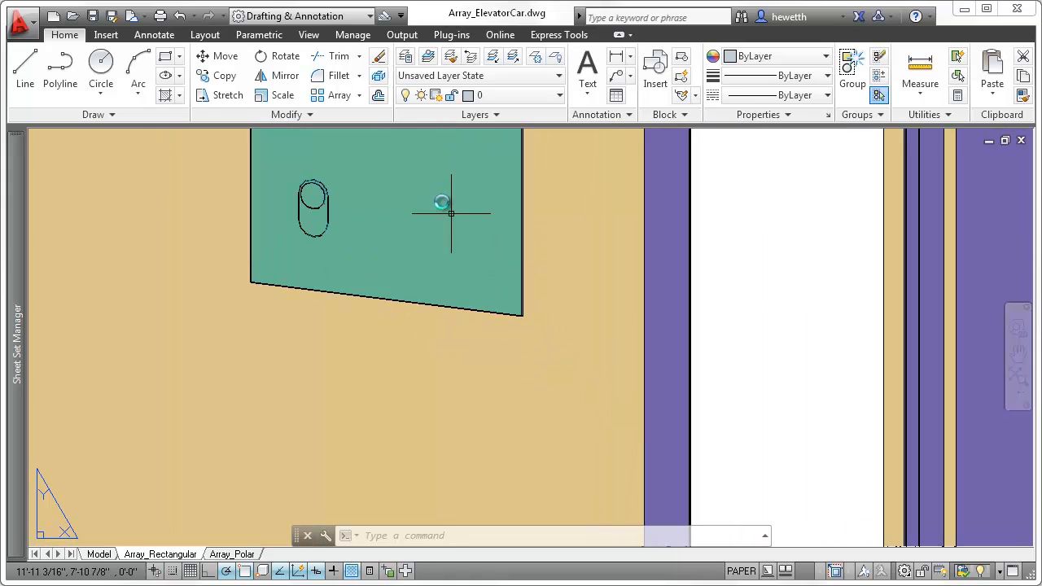
# - Start a rectangular array and begin window-selecting the elevator car panel
pyautogui.click(333, 96)
pyautogui.write('w')
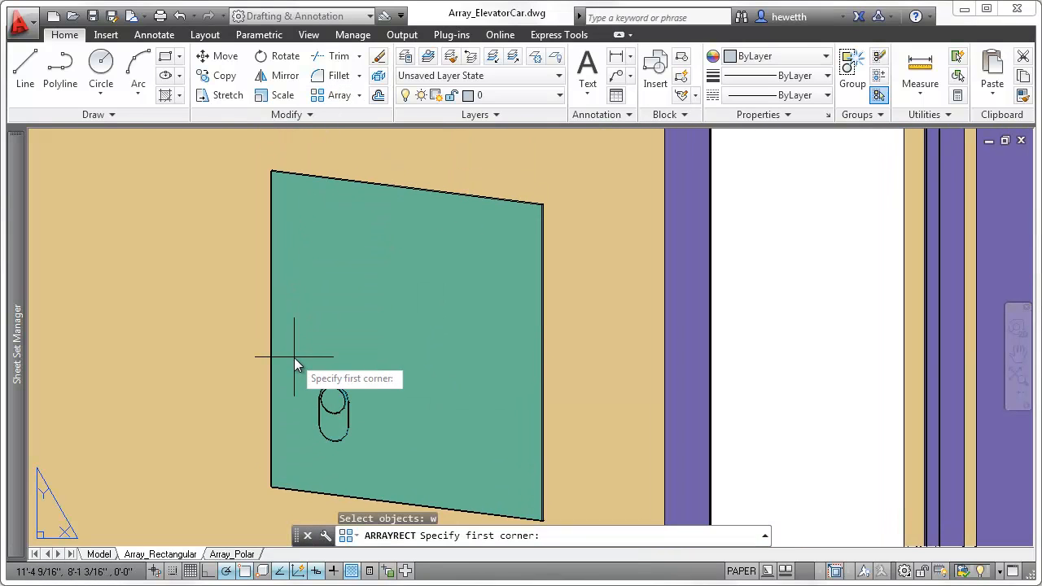
pyautogui.click(399, 488)
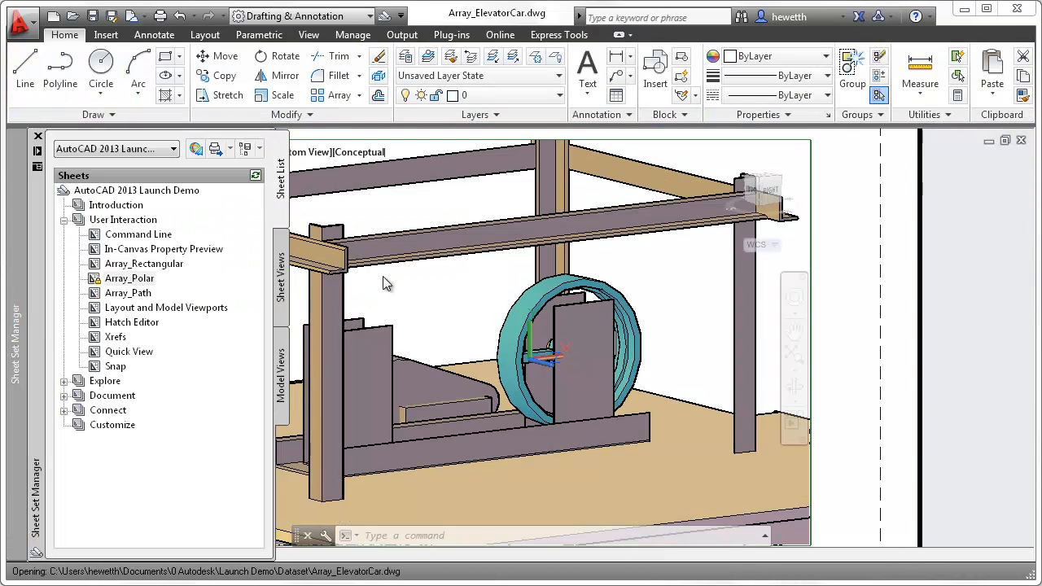
# - Polar-array the spoke around the hub with a 360-degree fill
pyautogui.click(300, 152)
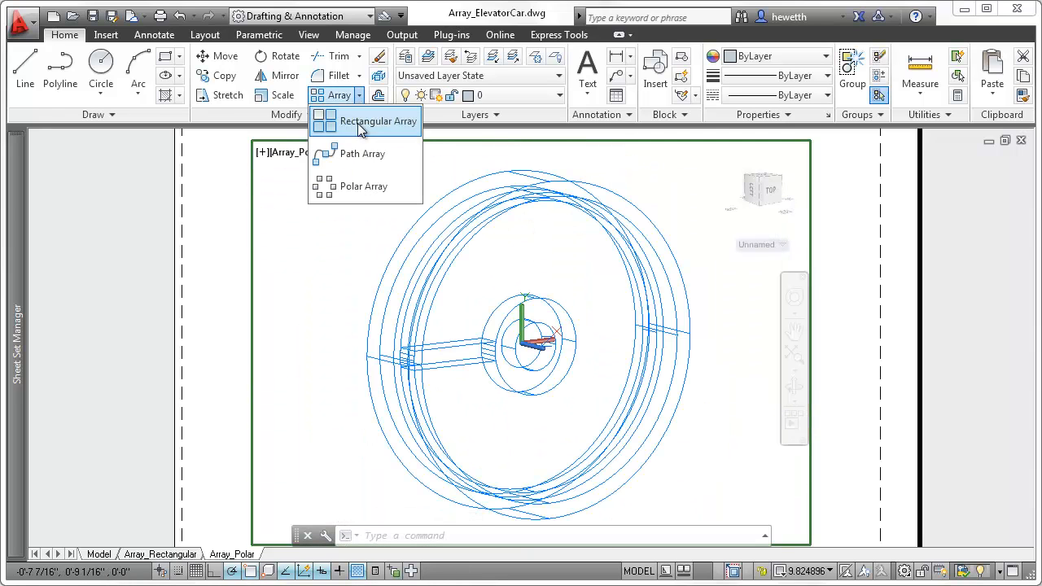
pyautogui.click(361, 186)
pyautogui.write('F')
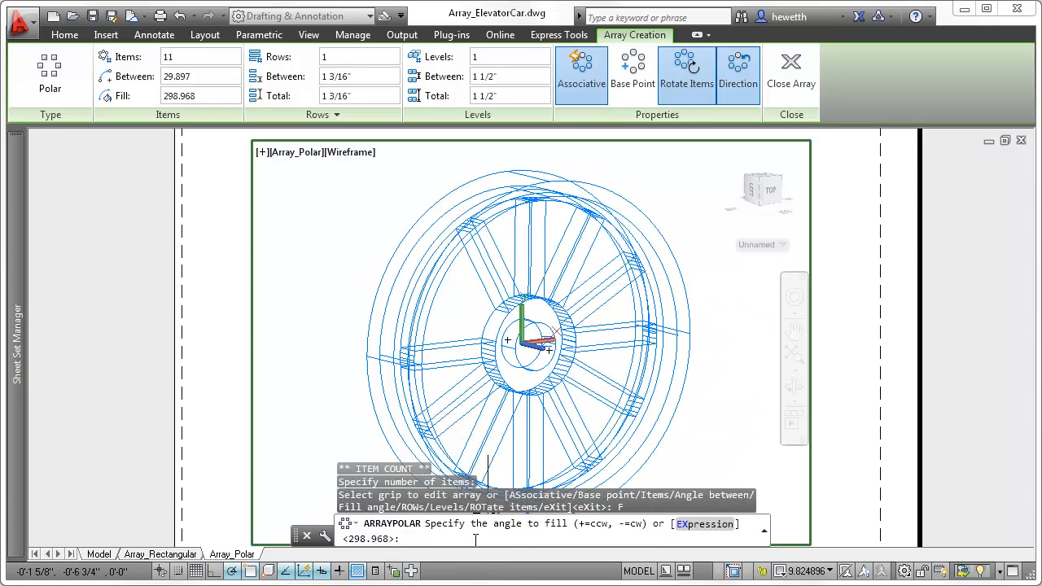
pyautogui.write('360.000')
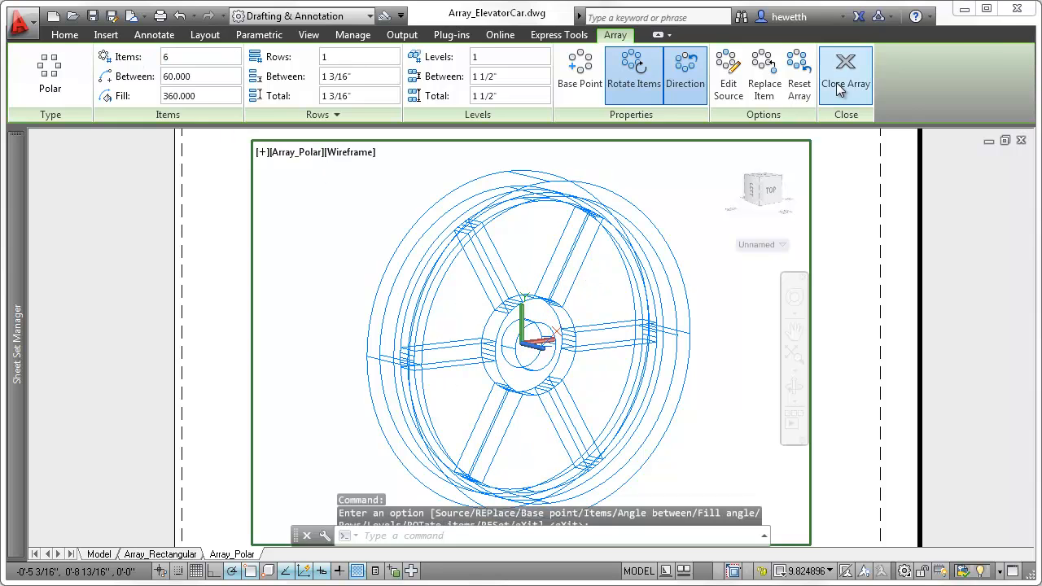
# - Close the spoke array, discard elevator drawing changes, and start a path array in Array_Landscaping
pyautogui.click(844, 69)
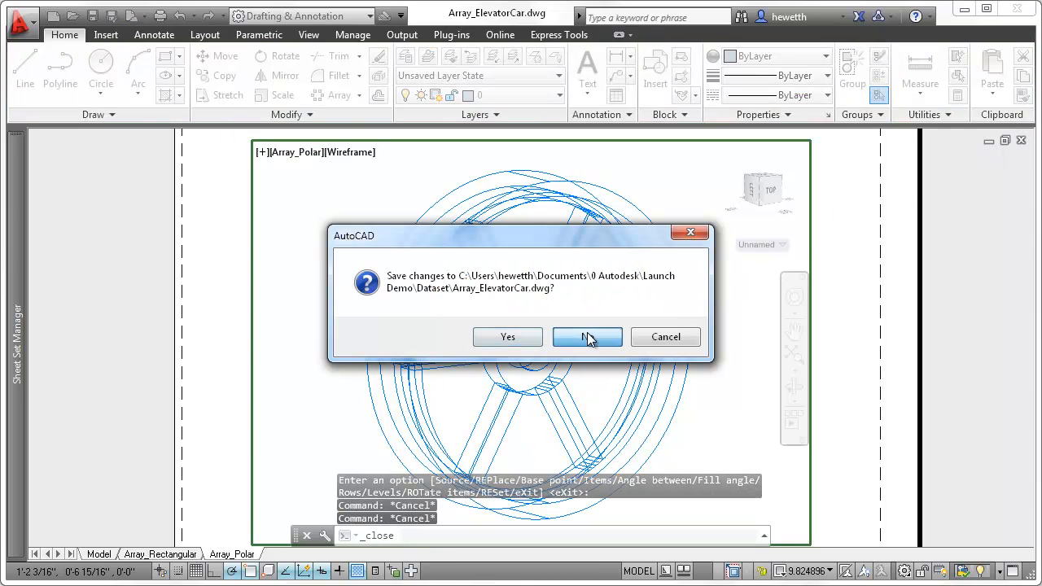
pyautogui.click(587, 337)
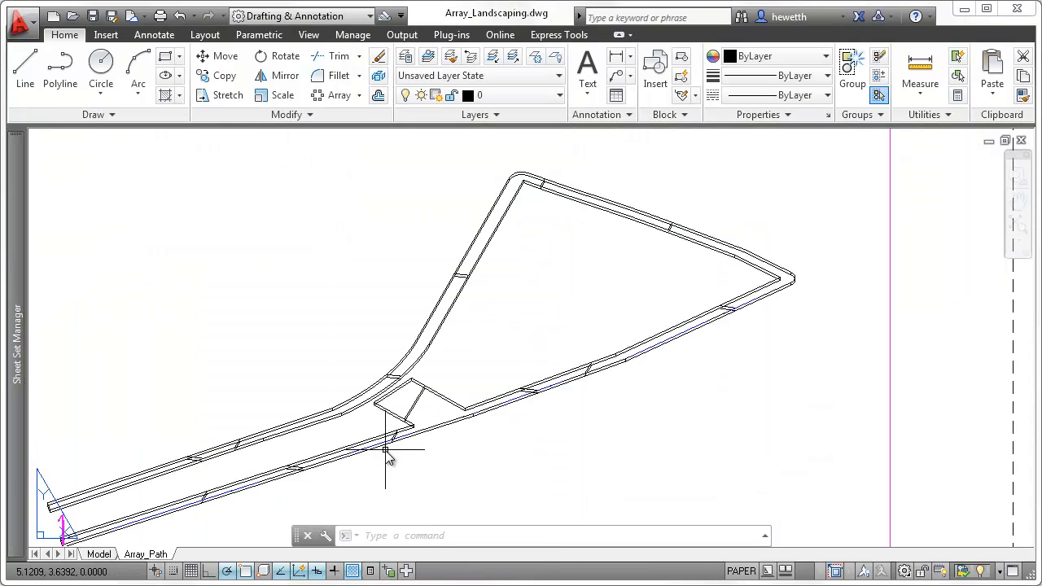
pyautogui.click(358, 95)
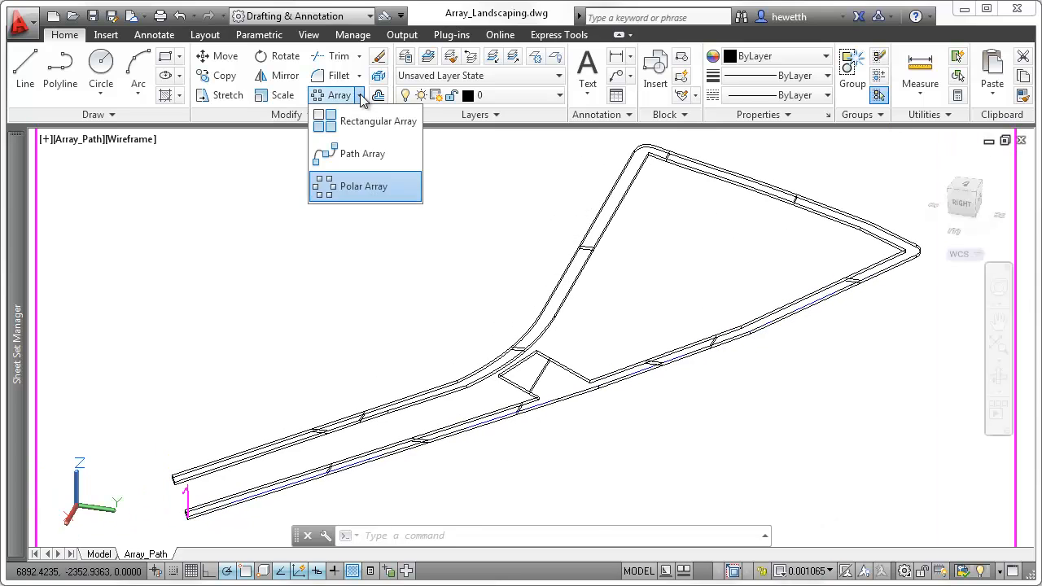
pyautogui.click(361, 153)
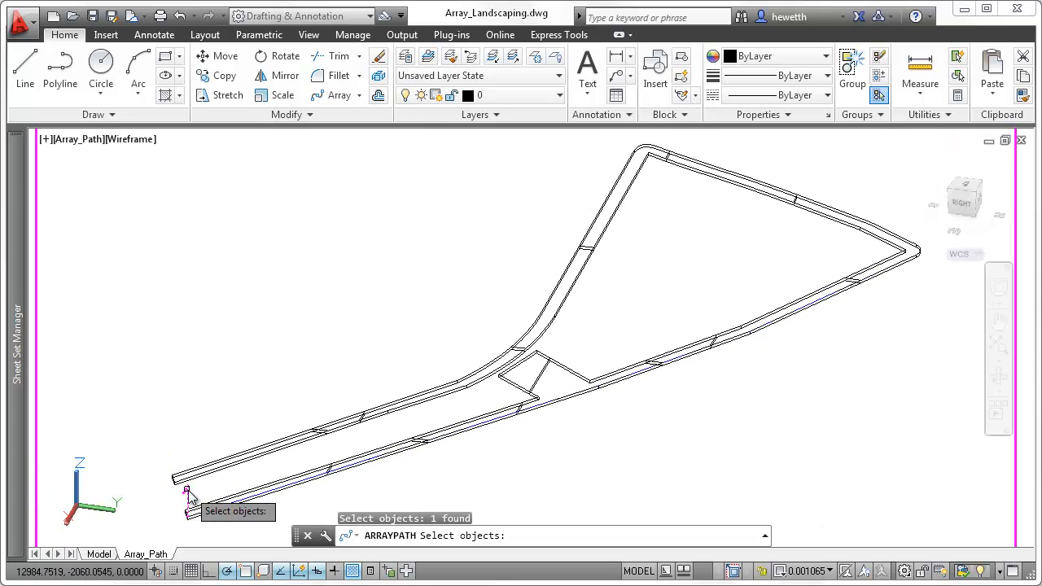